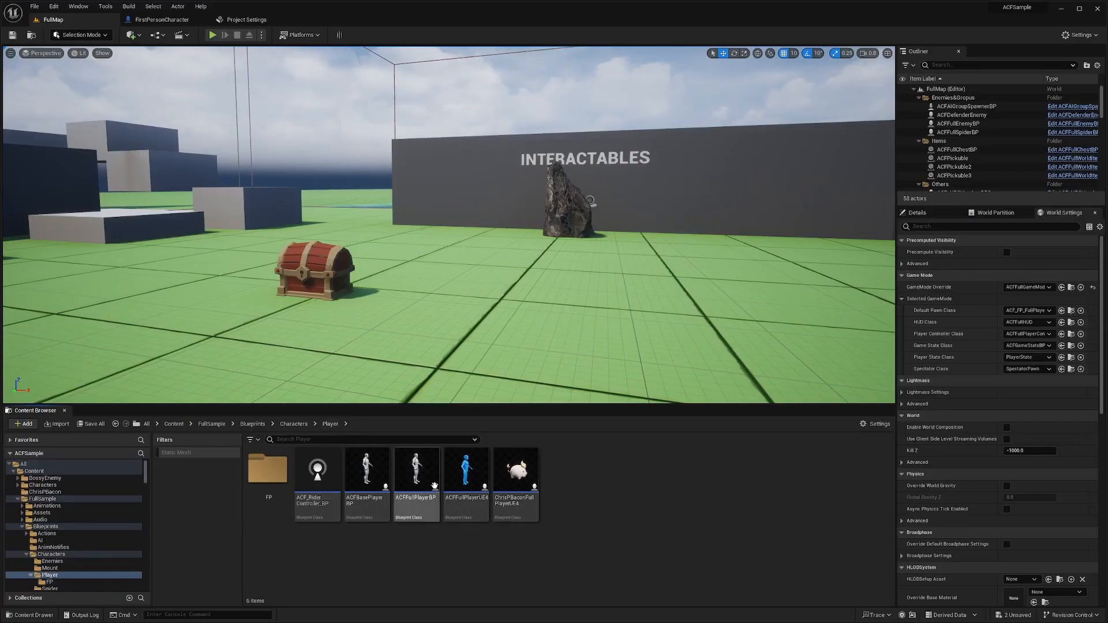
mouse_move(465, 470)
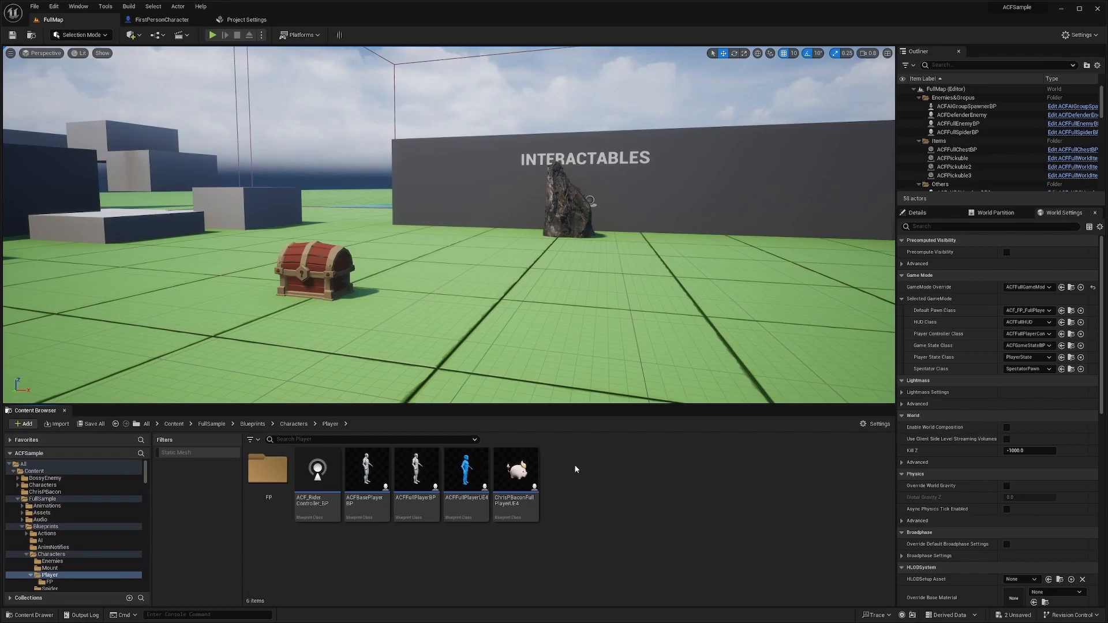
mouse_move(466, 470)
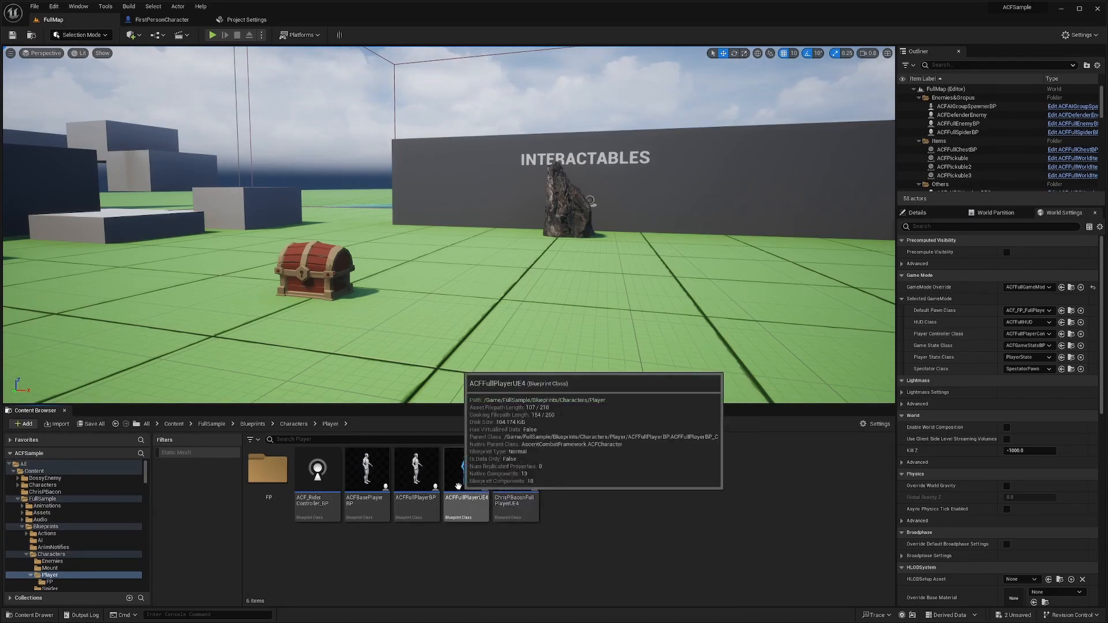
mouse_move(466, 470)
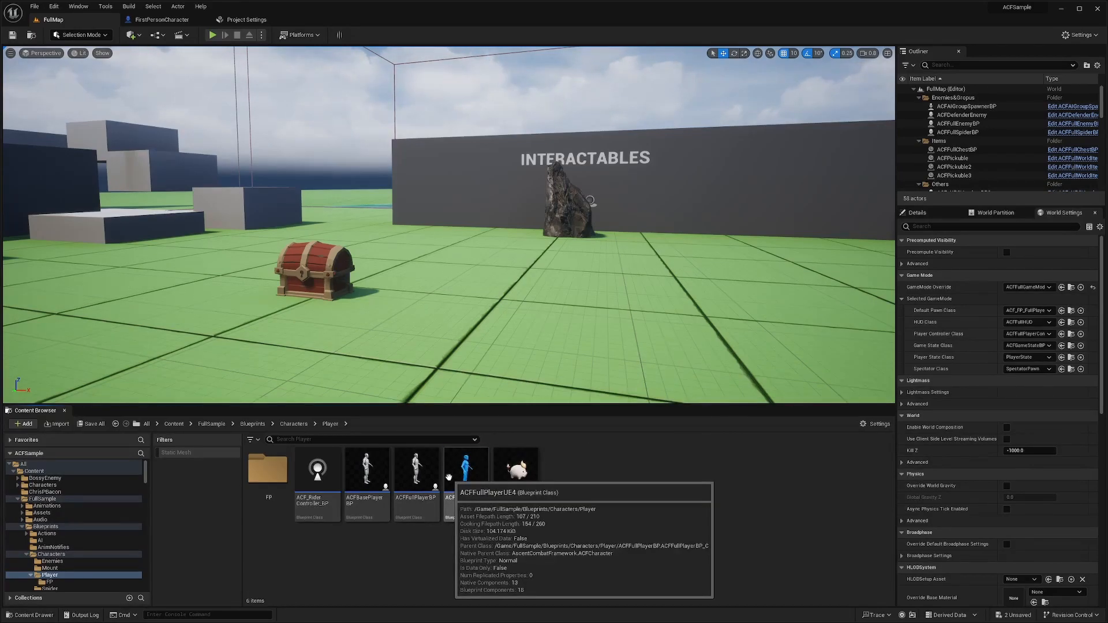
Open ACFBasePlayerBP, then FirstPersonCharacter from the AscentCombatFramework Blueprints folder.
click(416, 468)
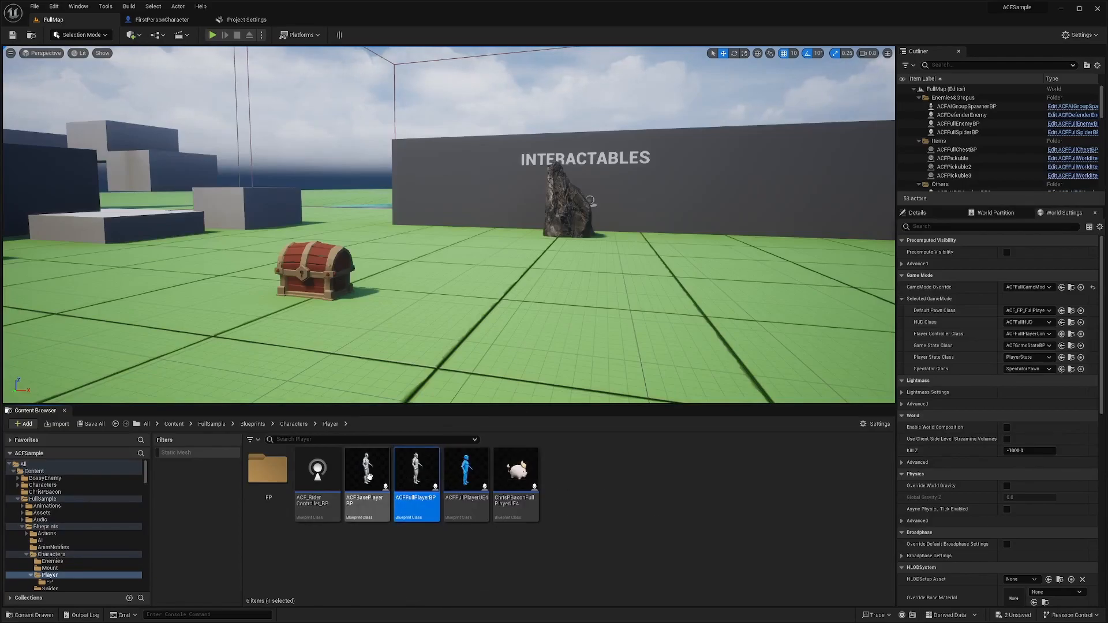
click(366, 470)
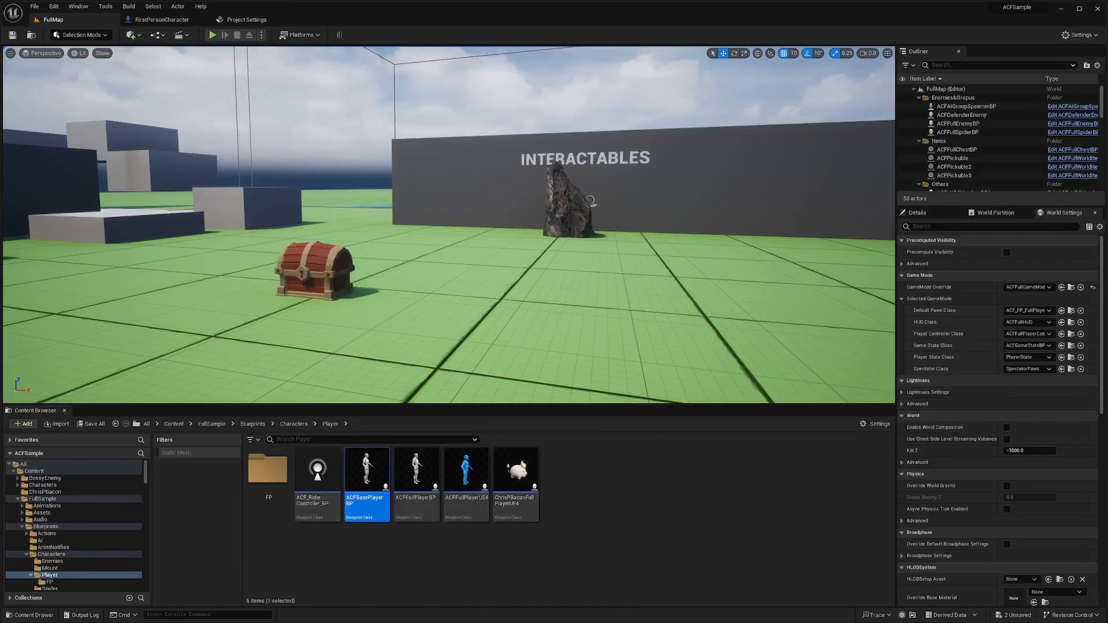
double_click(366, 467)
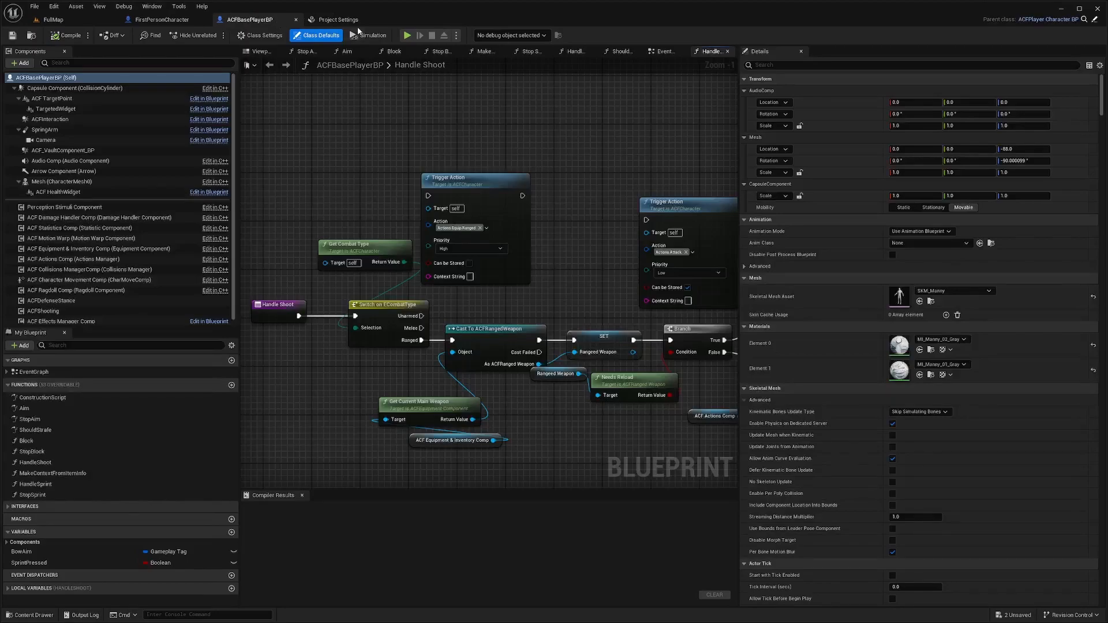
mouse_move(1082, 20)
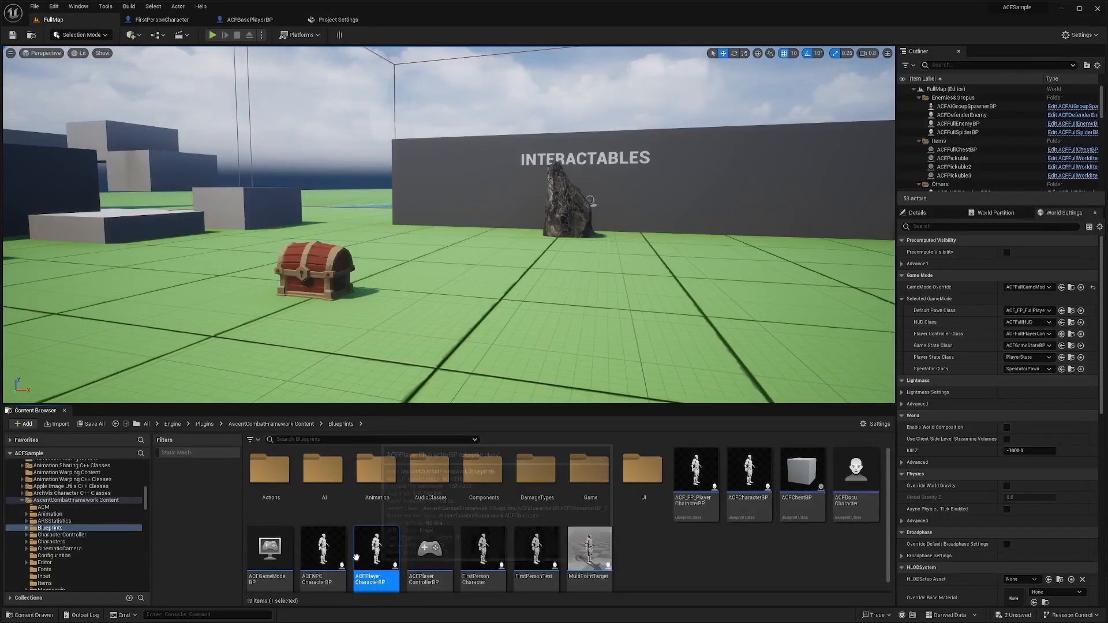
mouse_move(483, 549)
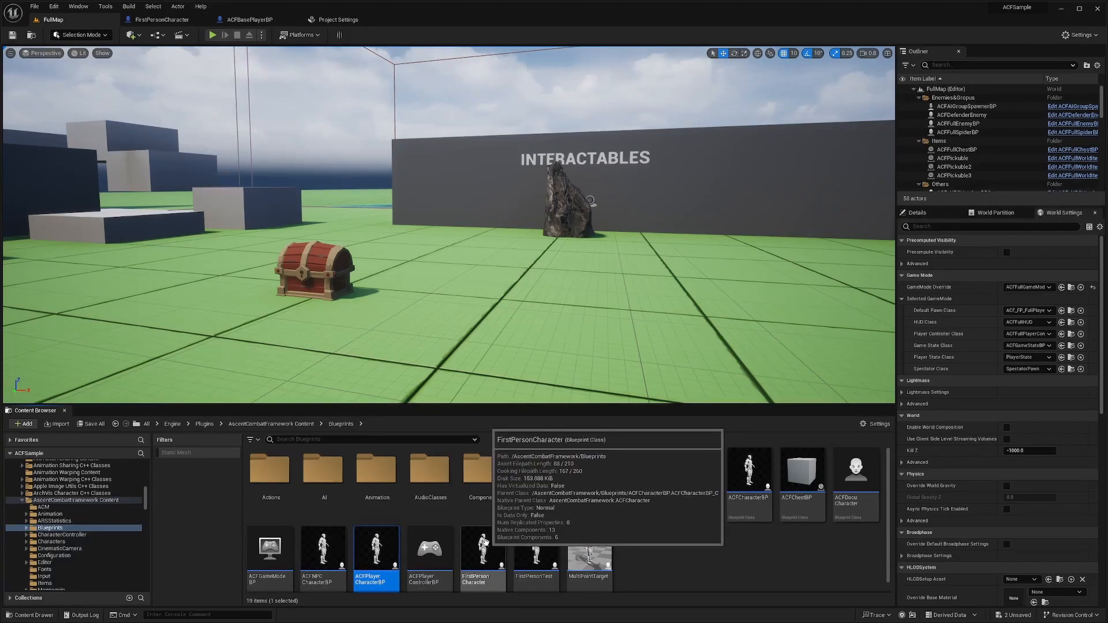
double_click(483, 559)
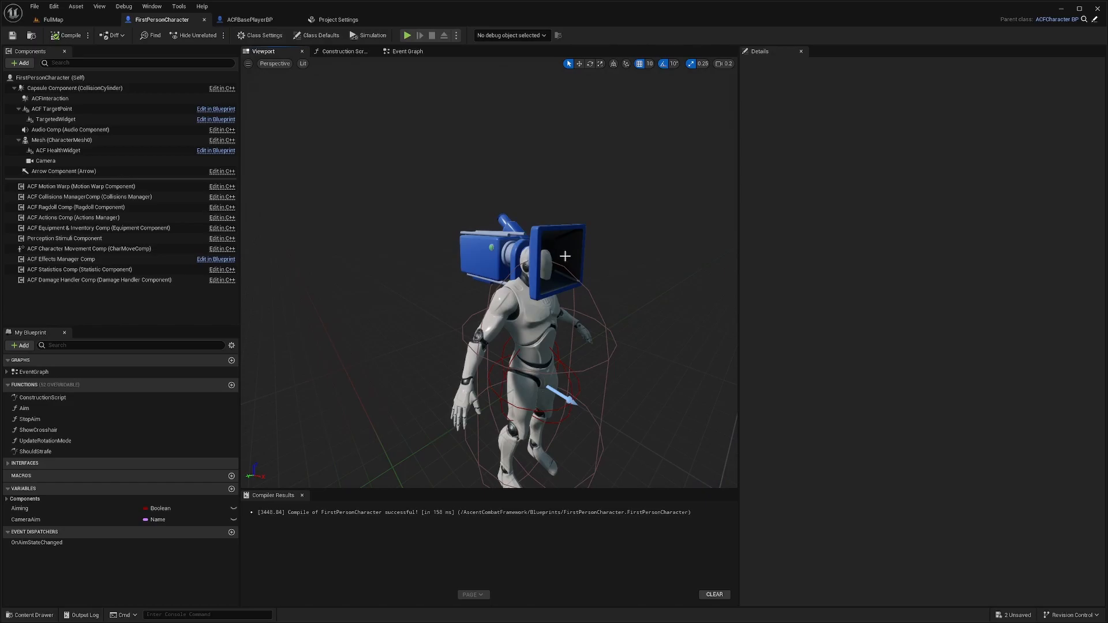
In ACFPlayerCharacterBP's viewport, select SpringArm and its Camera together for copying.
click(52, 19)
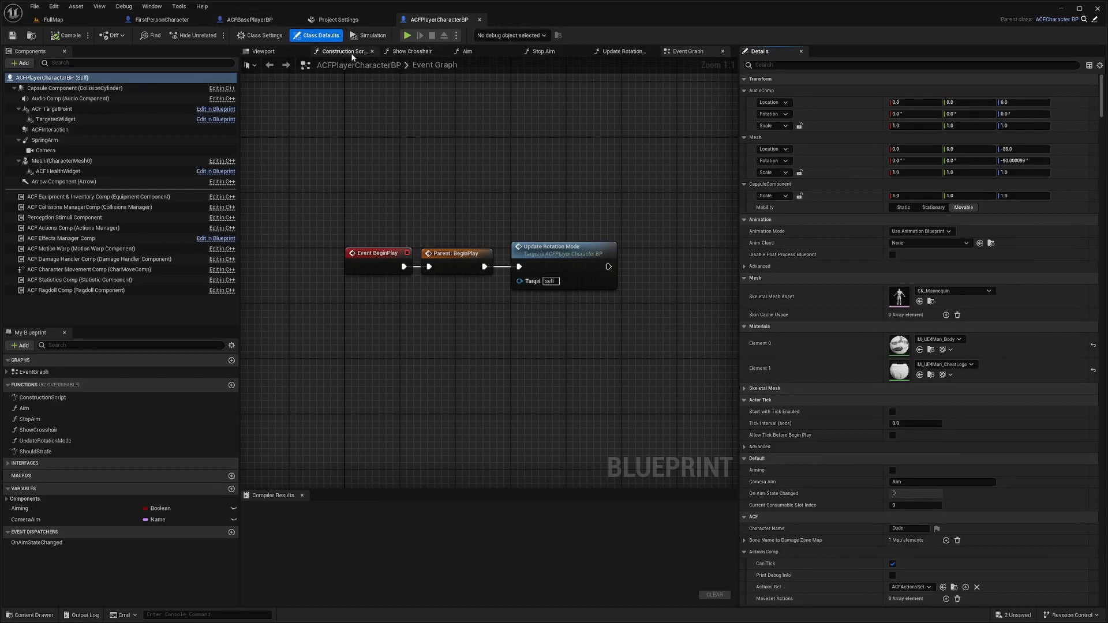
click(263, 51)
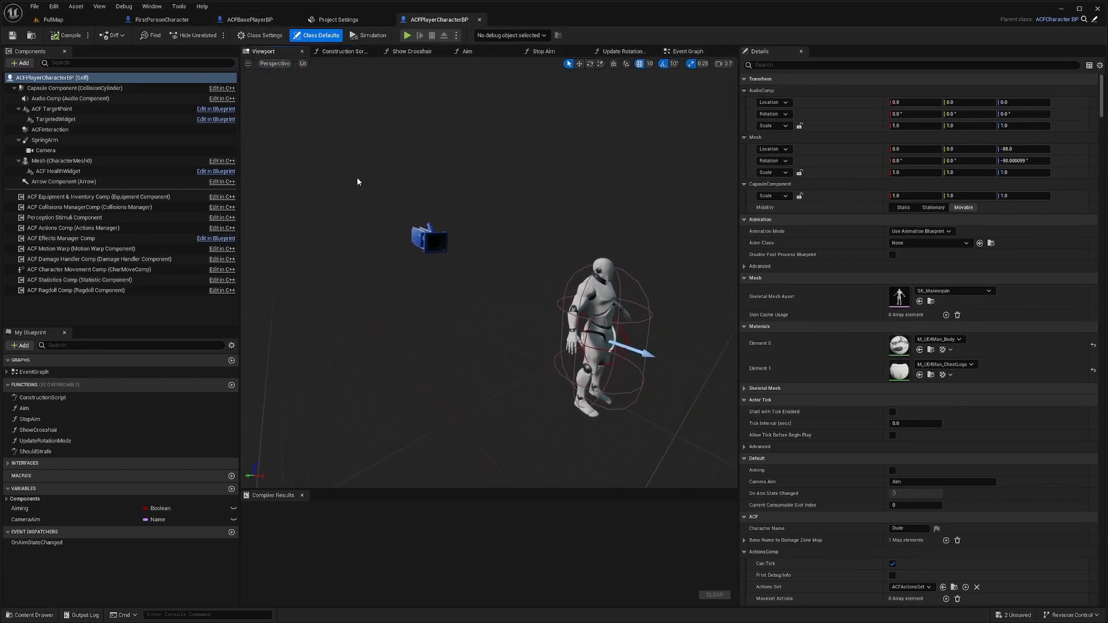
click(45, 140)
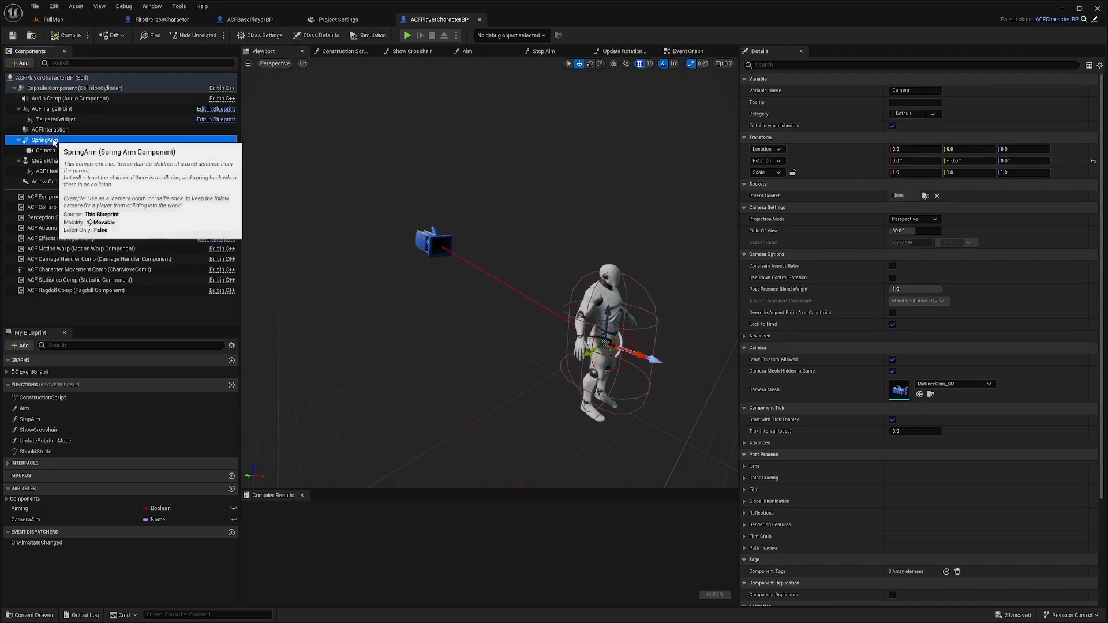
click(44, 140)
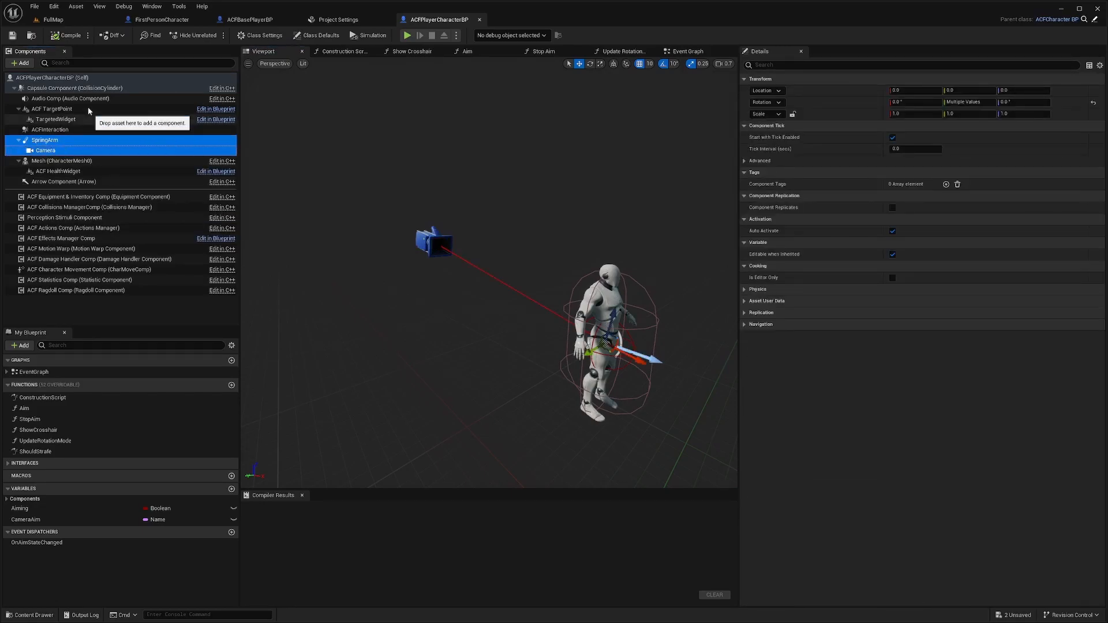
click(162, 20)
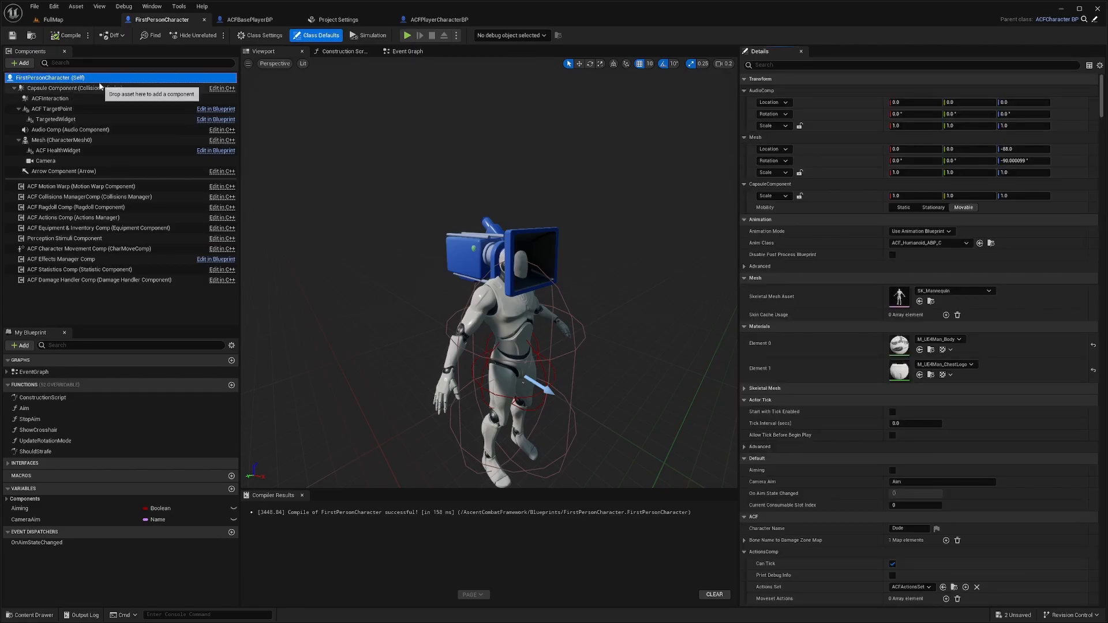
Paste the spring arm and camera under FirstPersonCharacter's root, adjust the camera pitch, and compile.
click(43, 151)
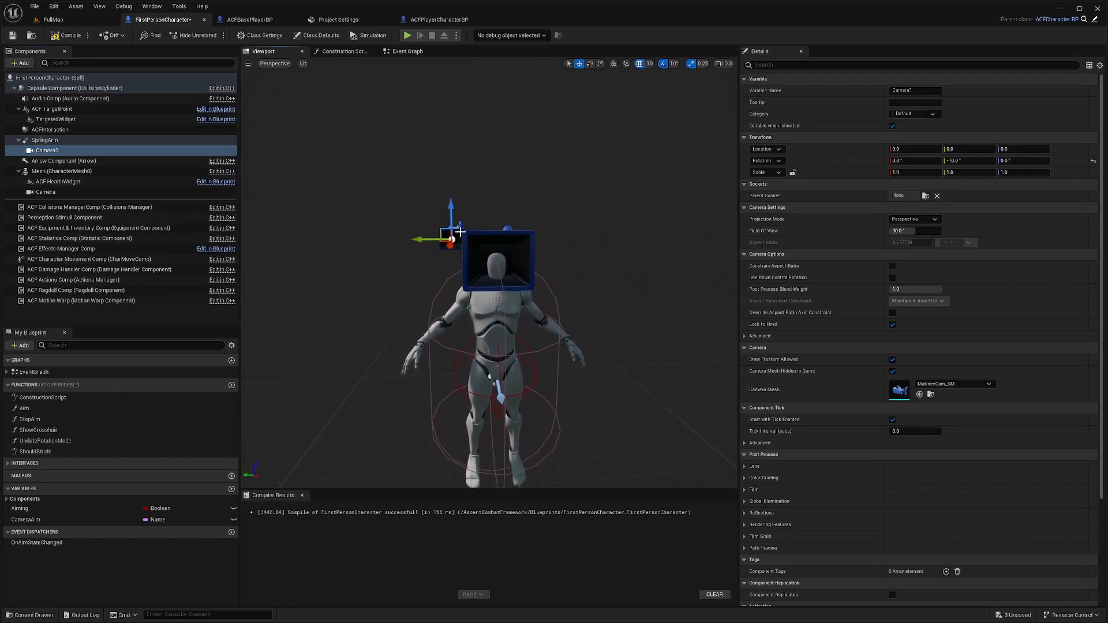
triple_click(969, 160)
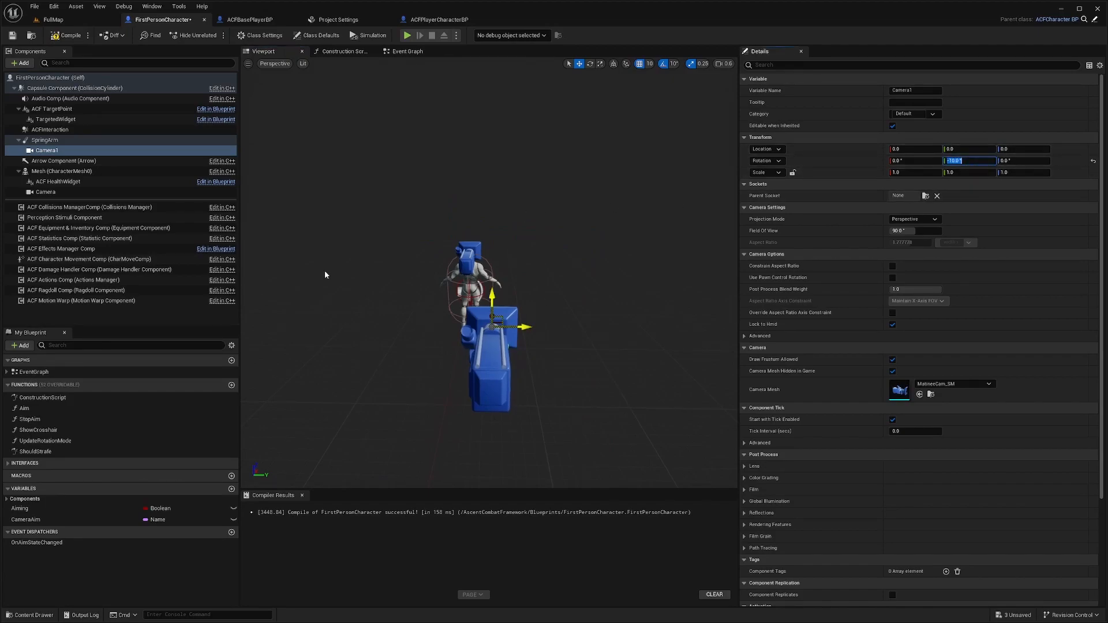
click(44, 140)
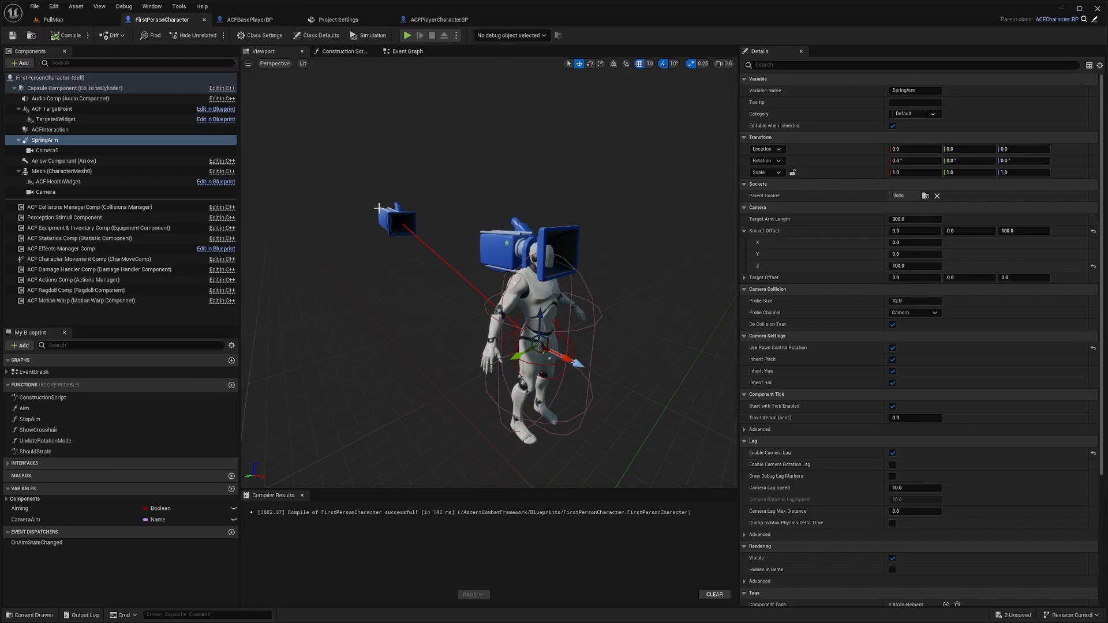
mouse_move(54, 150)
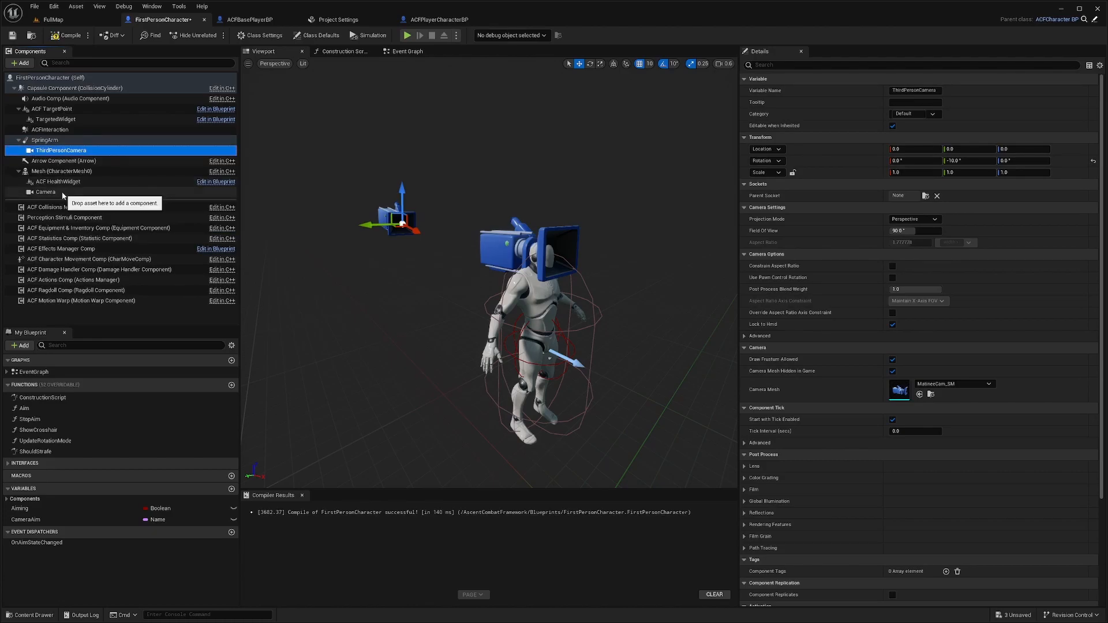
Rename the head-mounted camera to FirstPersonCamera alongside ThirdPersonCamera and recompile.
click(45, 192)
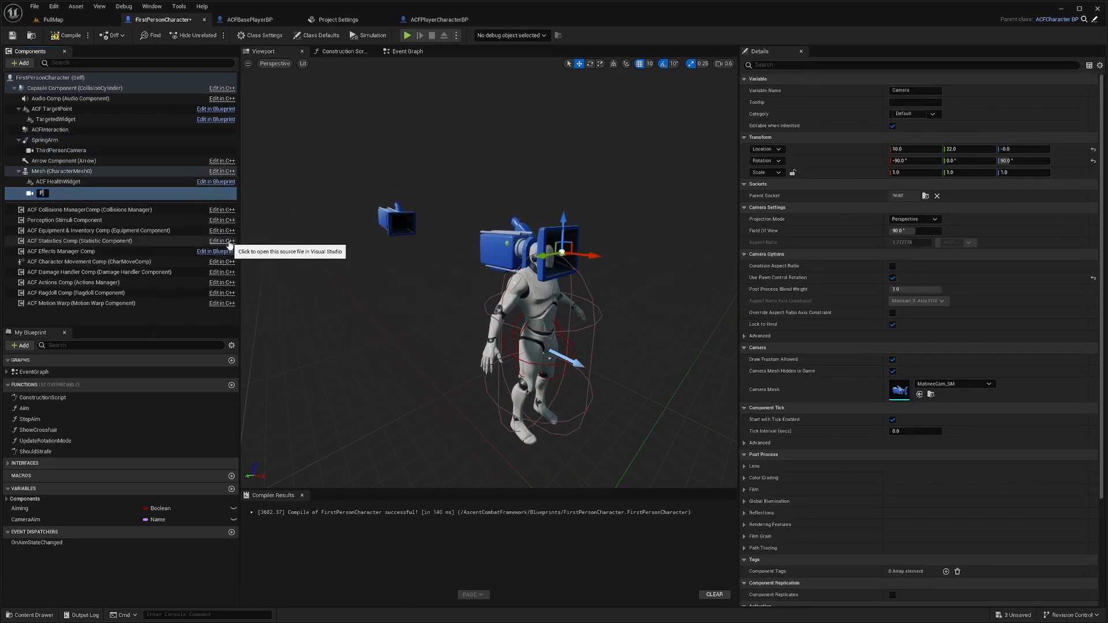
text(FirstPersonCamera)
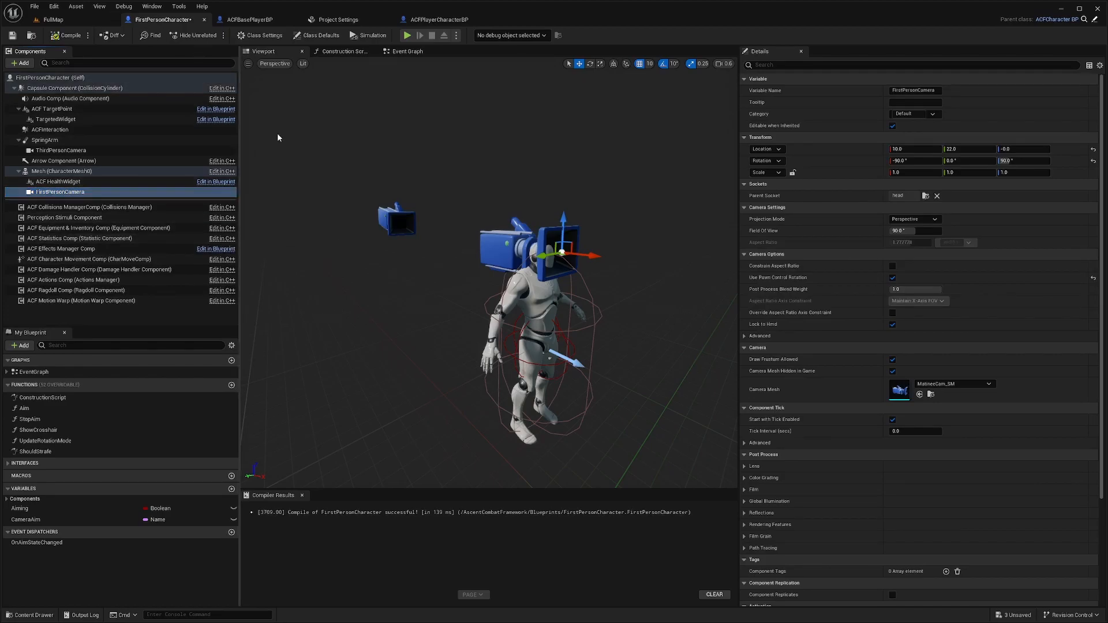
click(53, 7)
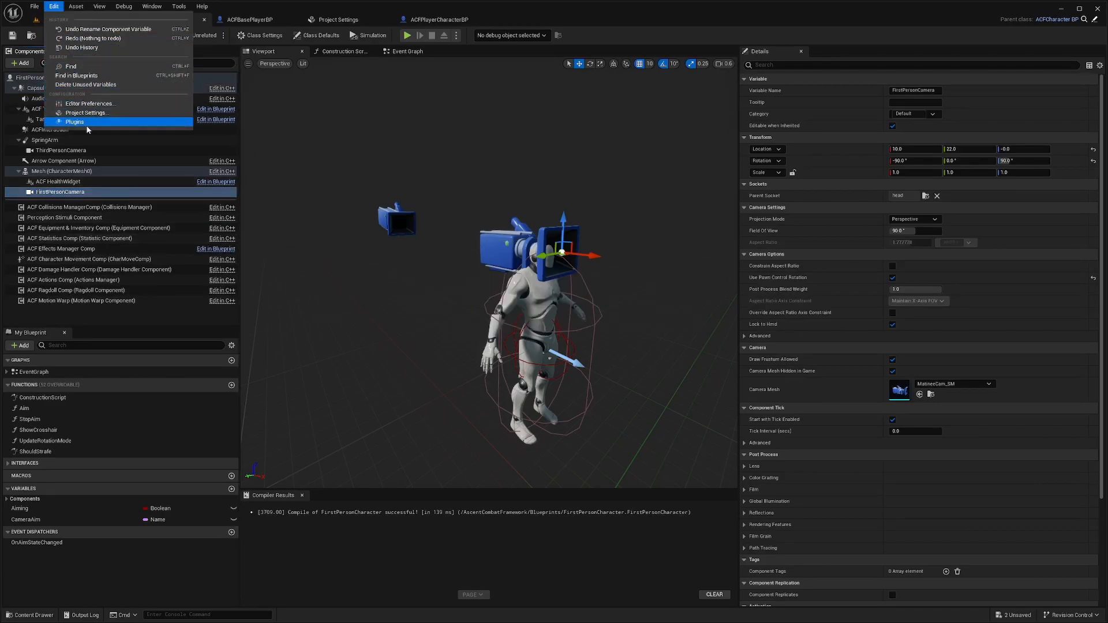
In Project Settings > Input, add a SwitchCamera action mapping and assign the V key.
click(84, 112)
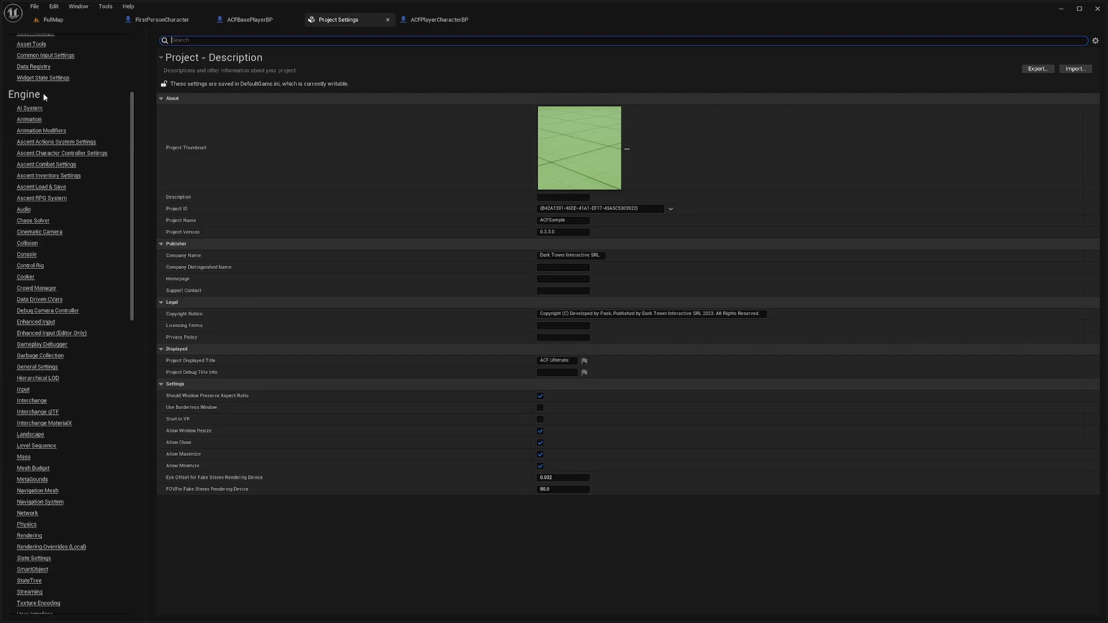
mouse_move(56, 408)
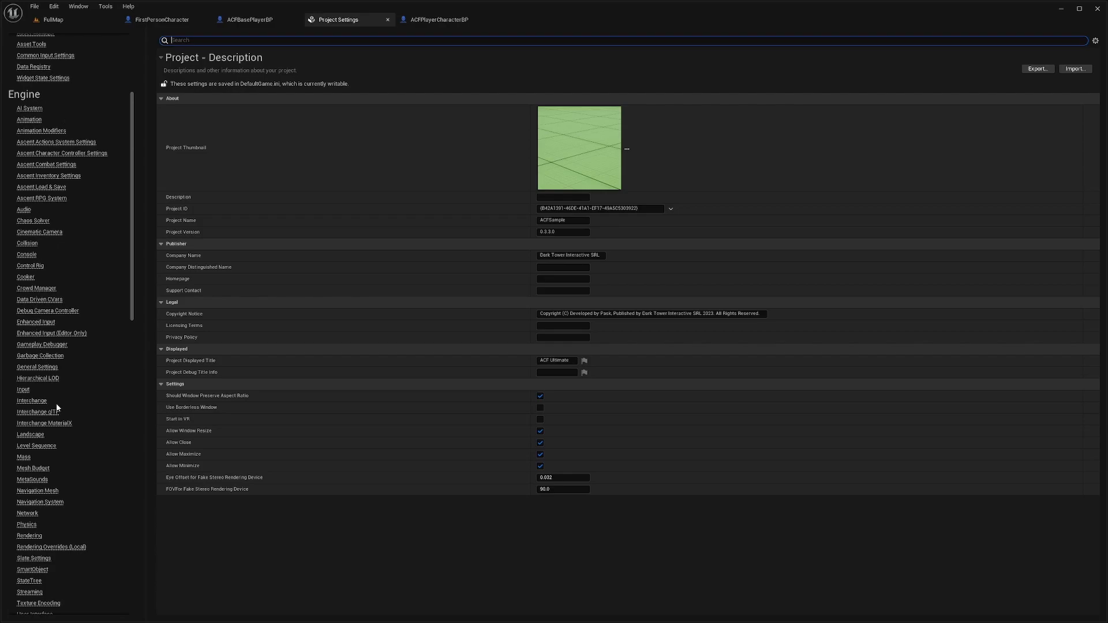
click(23, 417)
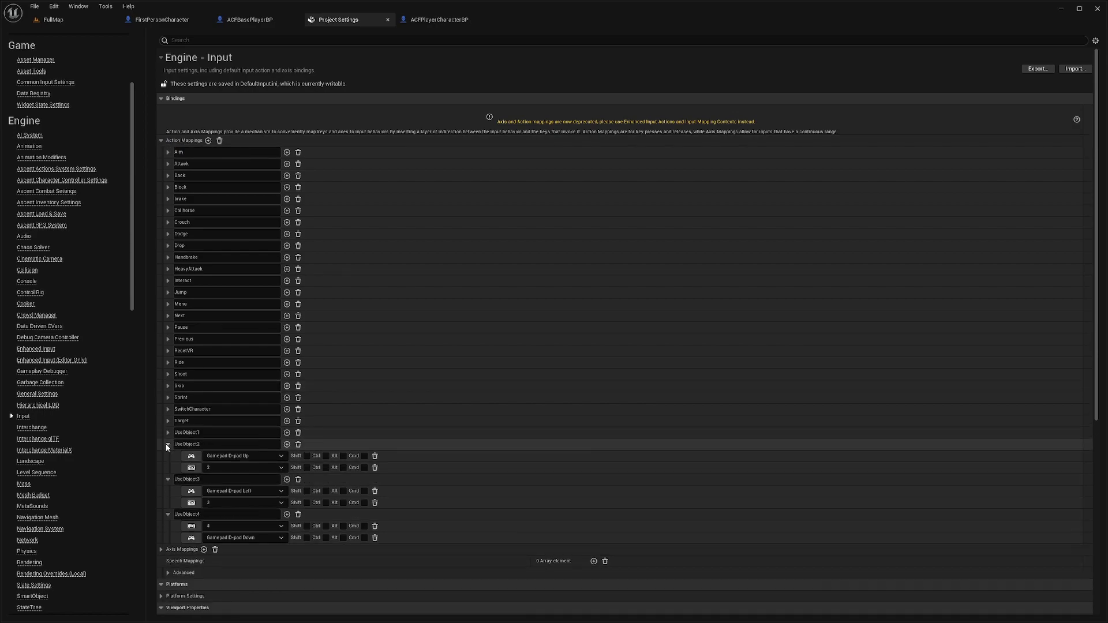
click(168, 444)
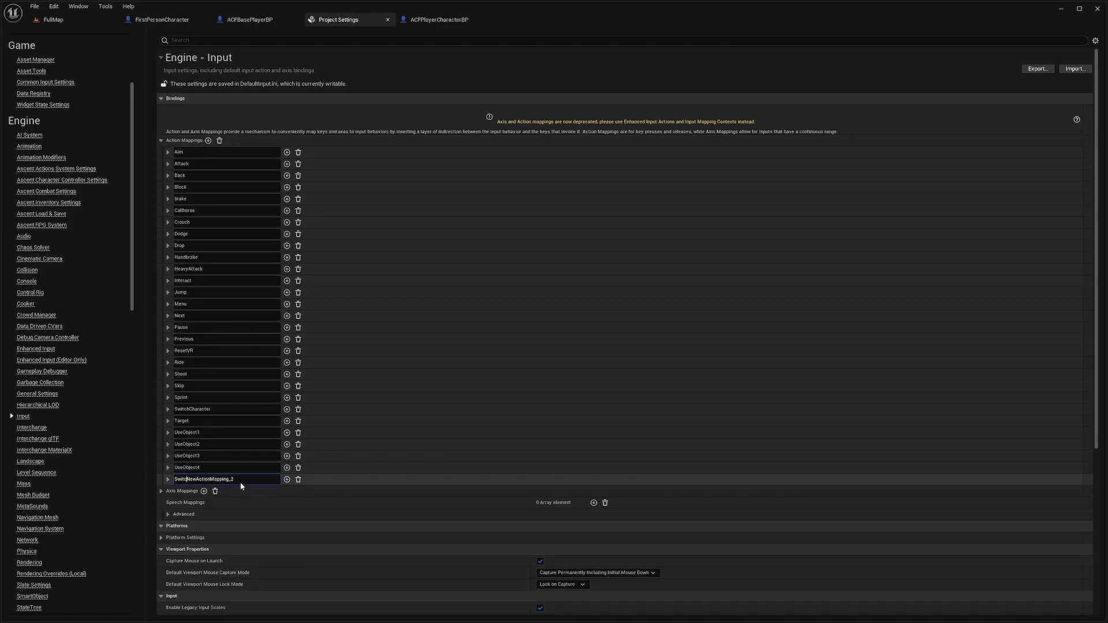
click(168, 479)
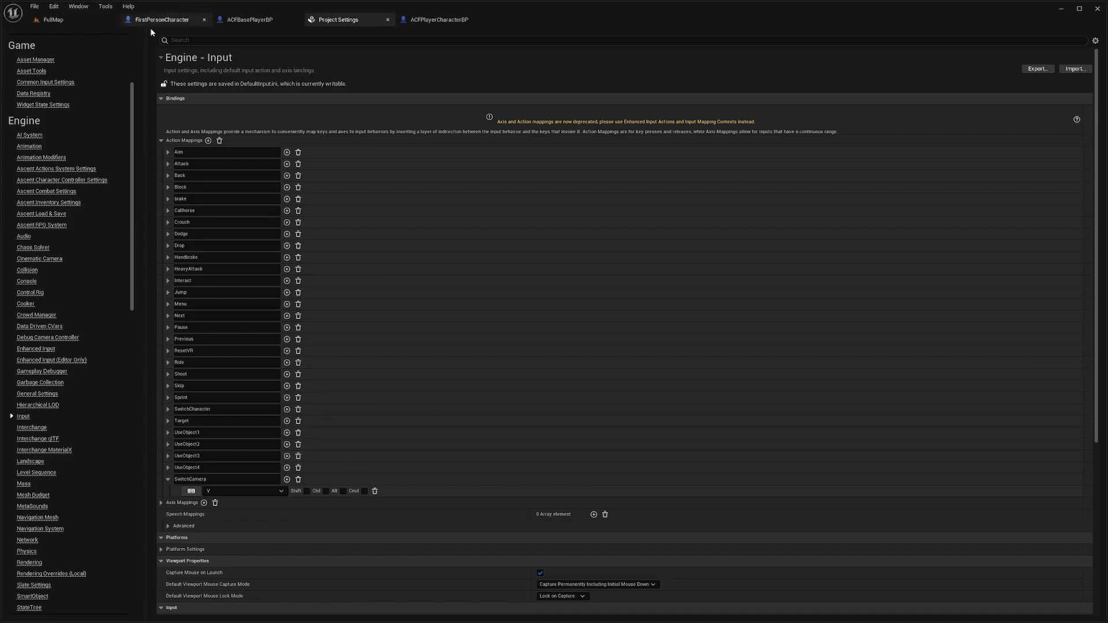
Add an InputAction SwitchCamera event to FirstPersonCharacter's event graph.
click(163, 20)
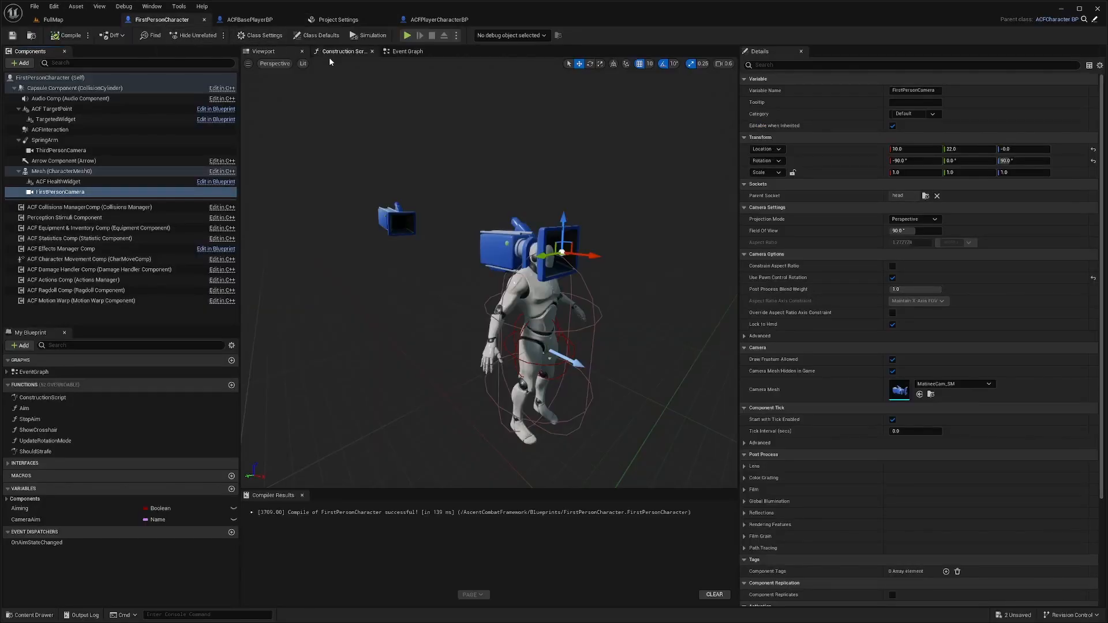
click(407, 51)
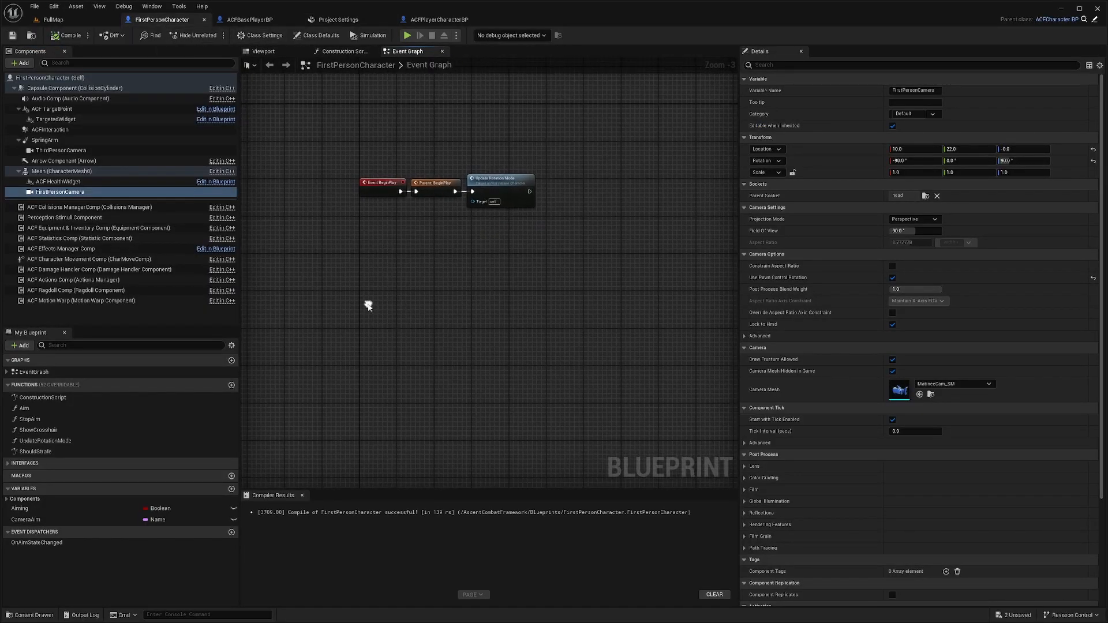
right_click(368, 305)
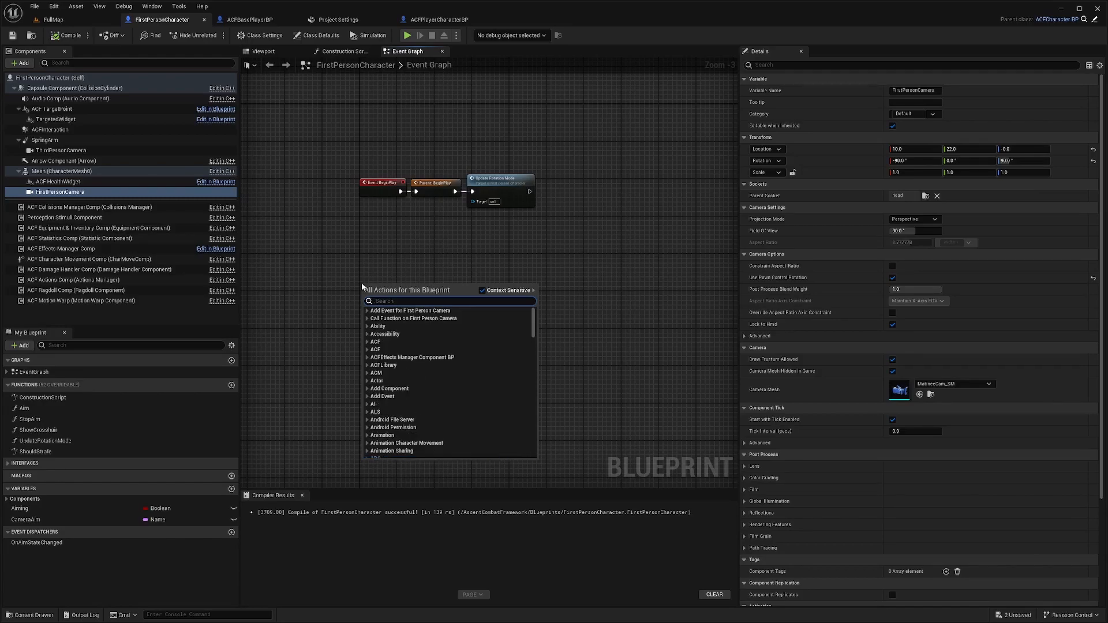
click(410, 311)
text(fl)
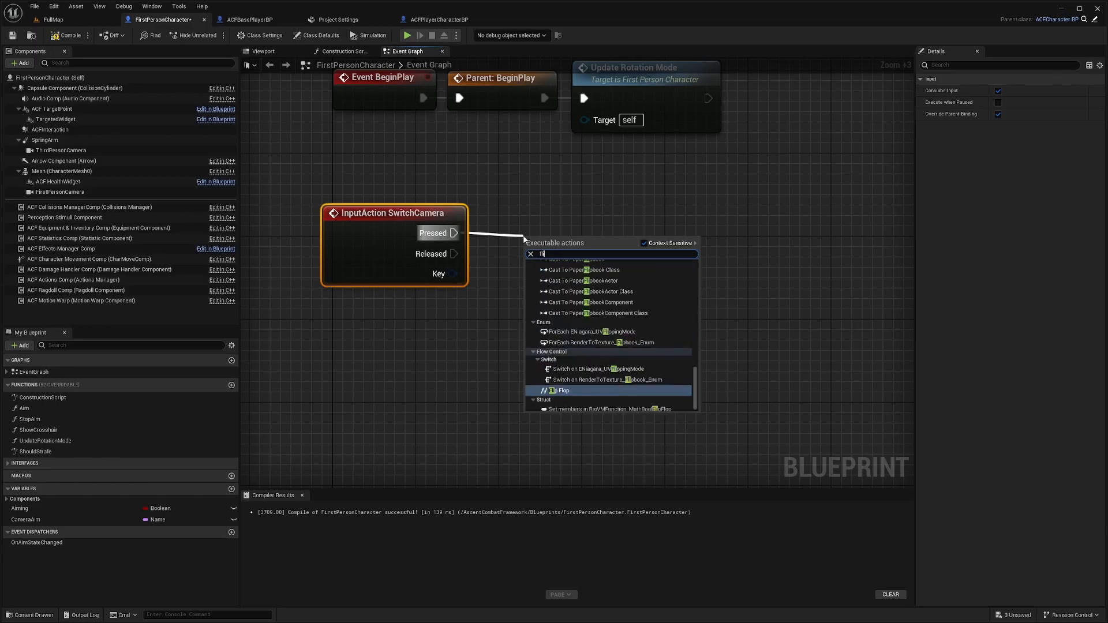
Feed Pressed into a Flip Flop whose A output drives Set Active on ThirdPersonCamera.
click(562, 391)
text(set active)
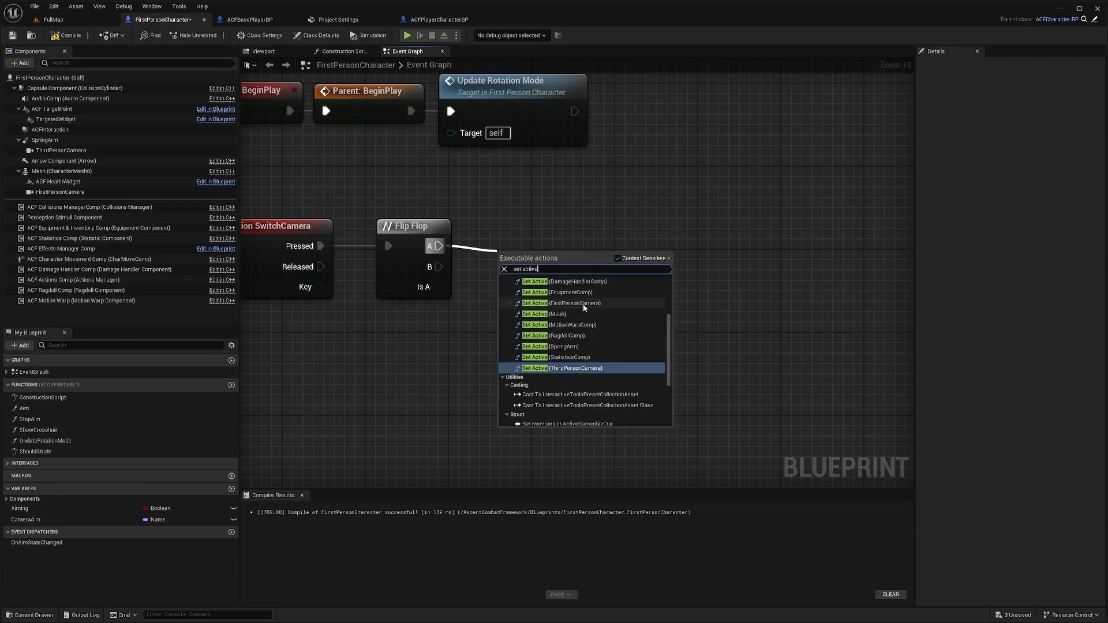
click(573, 367)
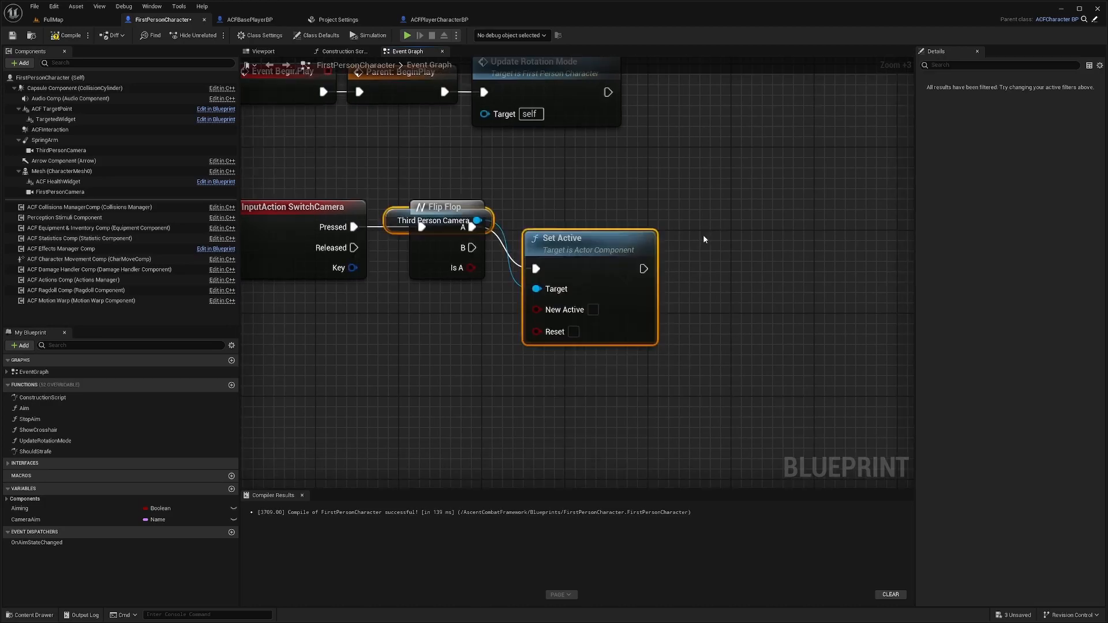
click(592, 302)
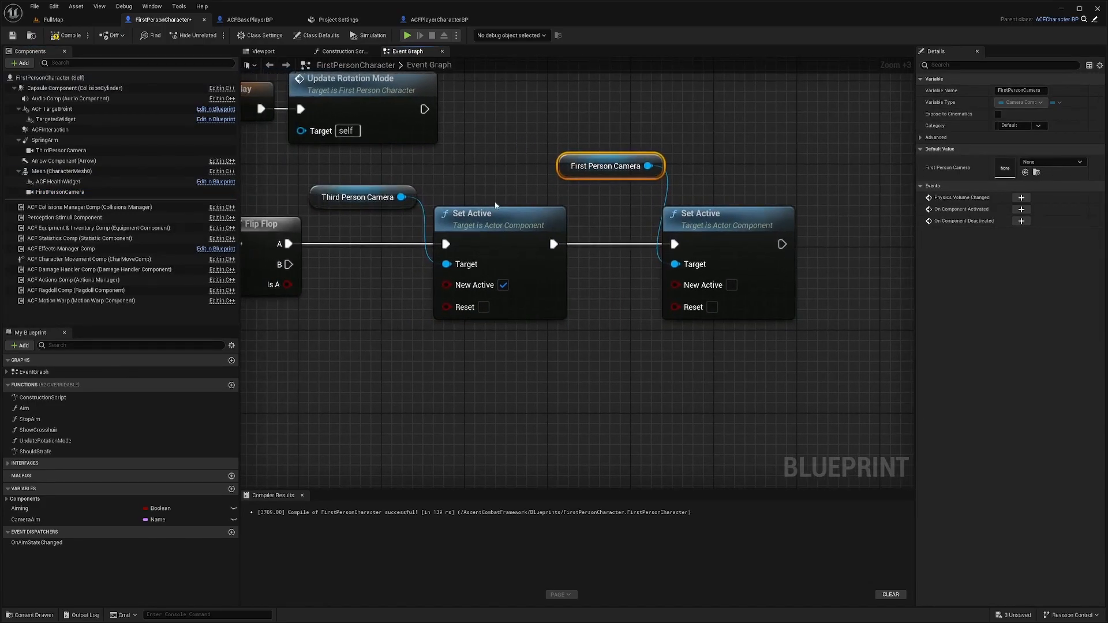
Duplicate the Set Active pair onto Flip Flop B with the cameras swapped, enabling FirstPersonCamera there.
scroll(down, 3)
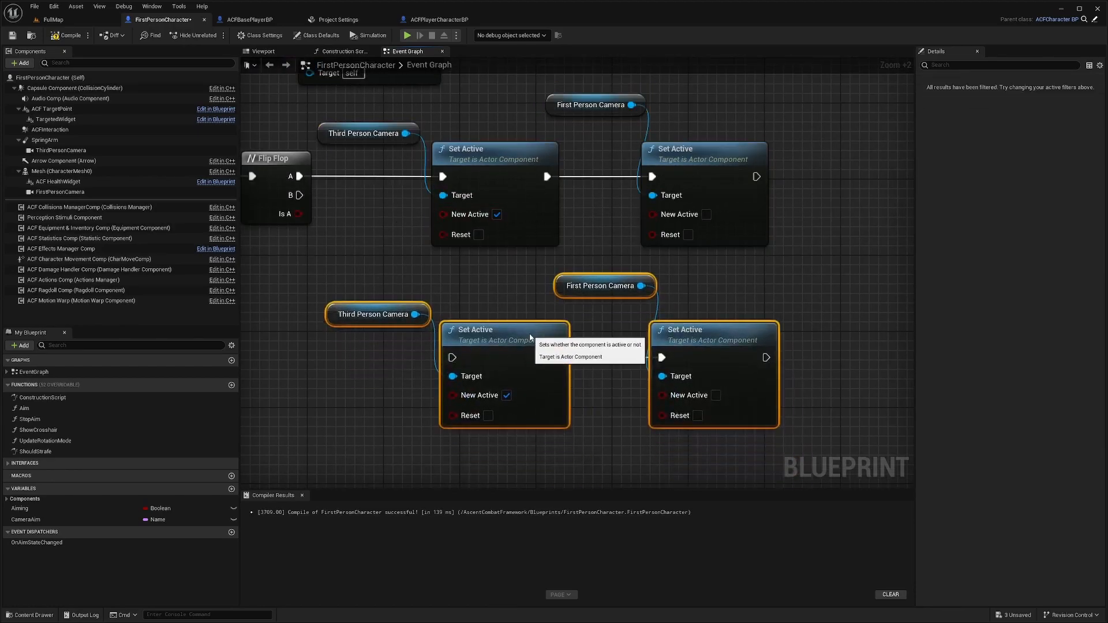
drag(504, 330, 314, 329)
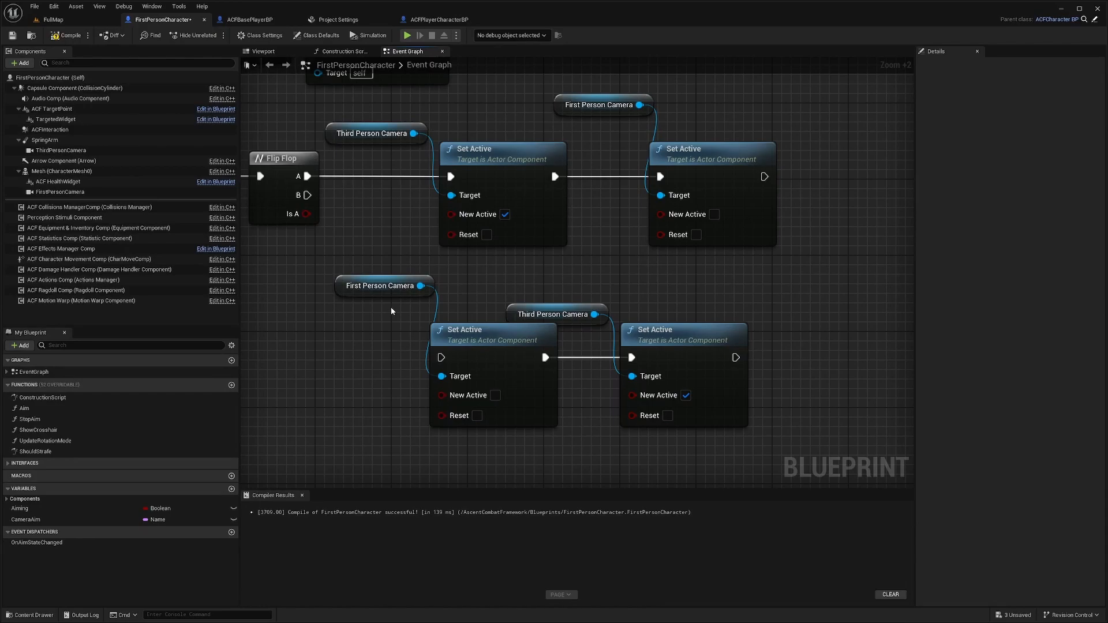
click(556, 314)
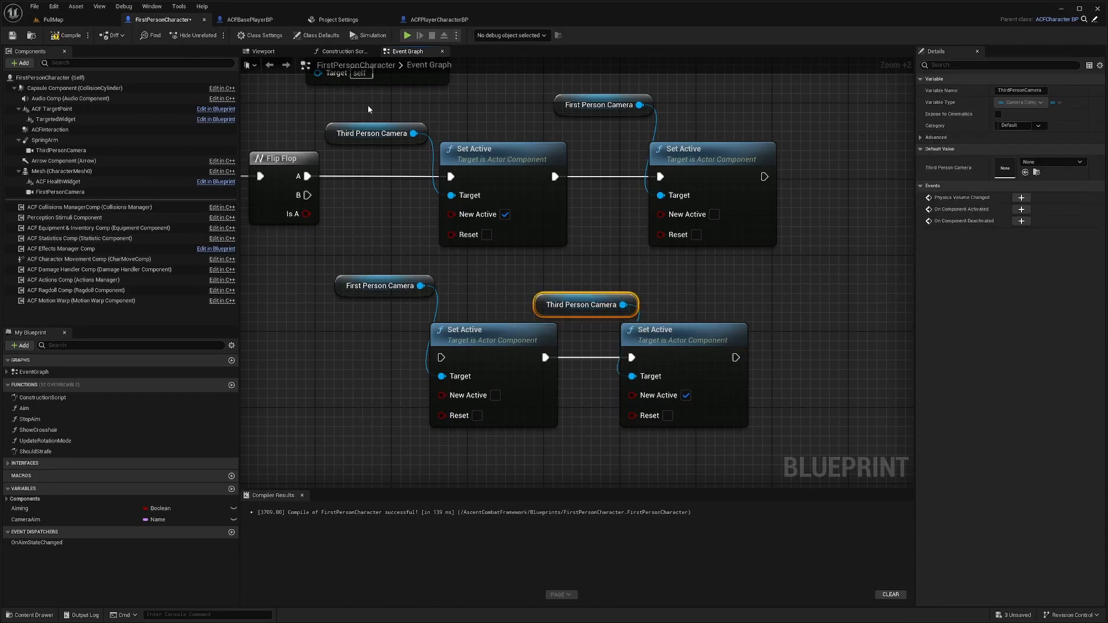
click(601, 105)
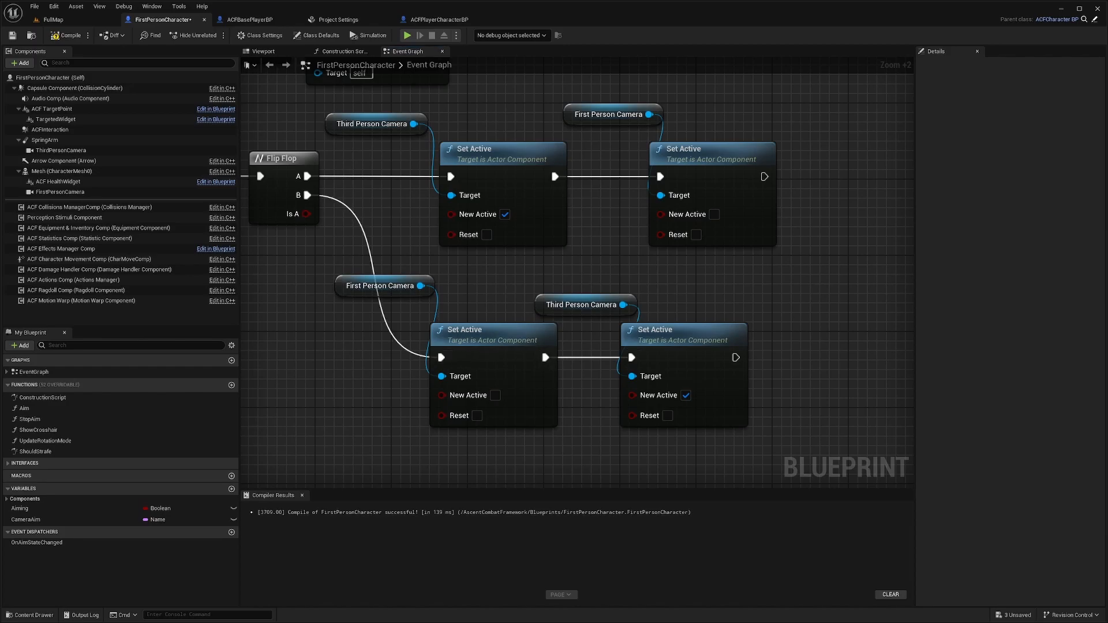
mouse_move(417, 100)
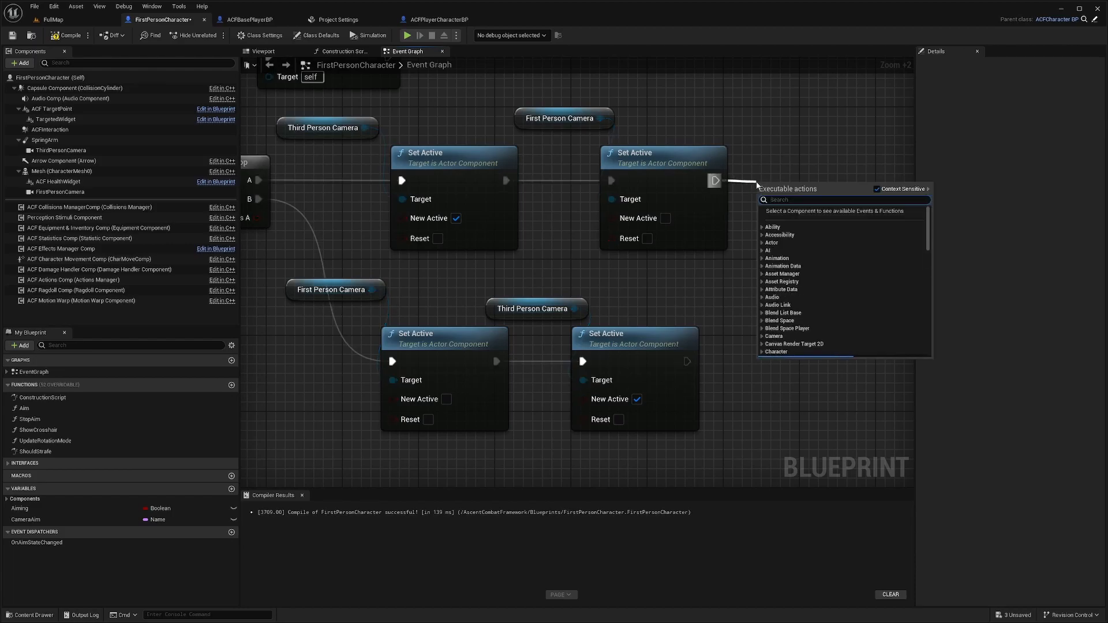
End each chain with Set Use Controller Rotation Yaw, on for third person and off for first, then compile.
text(use controller)
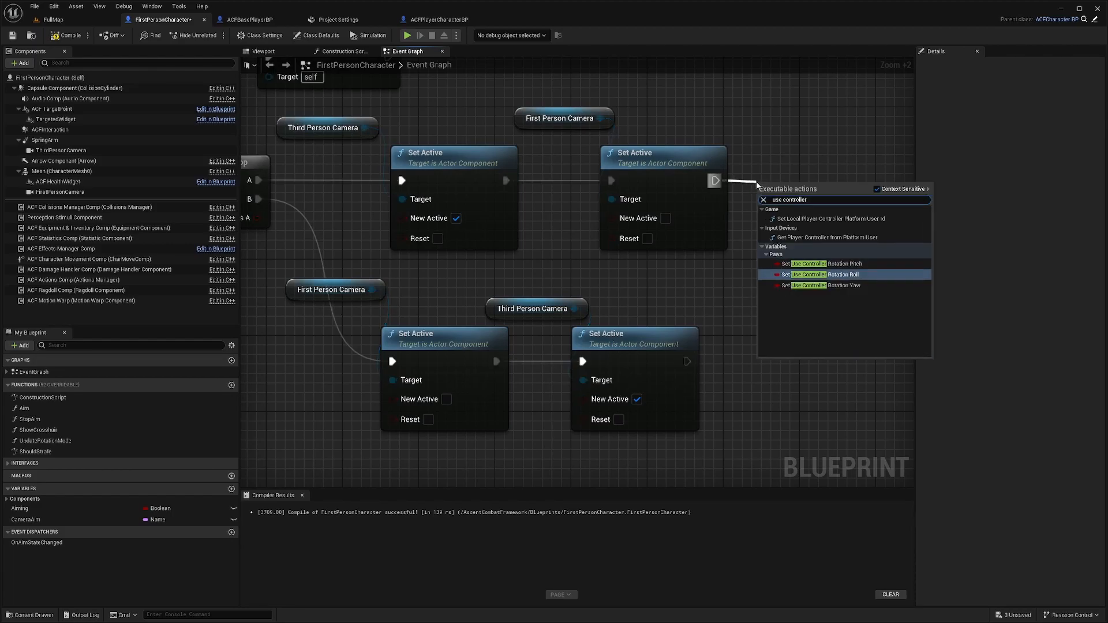
mouse_move(820, 285)
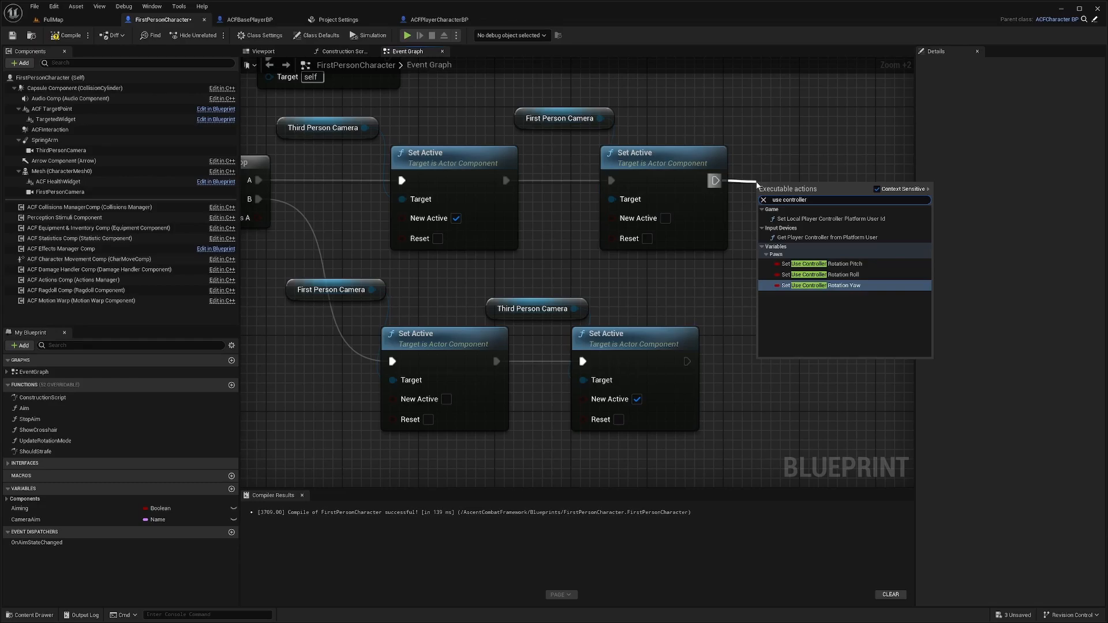
click(821, 285)
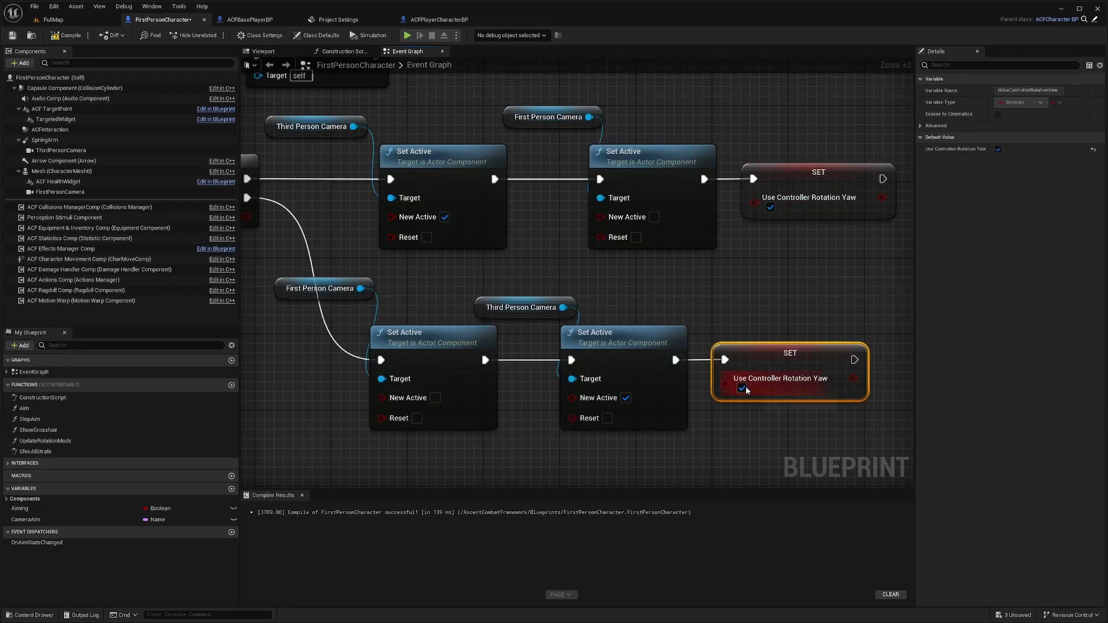
click(68, 35)
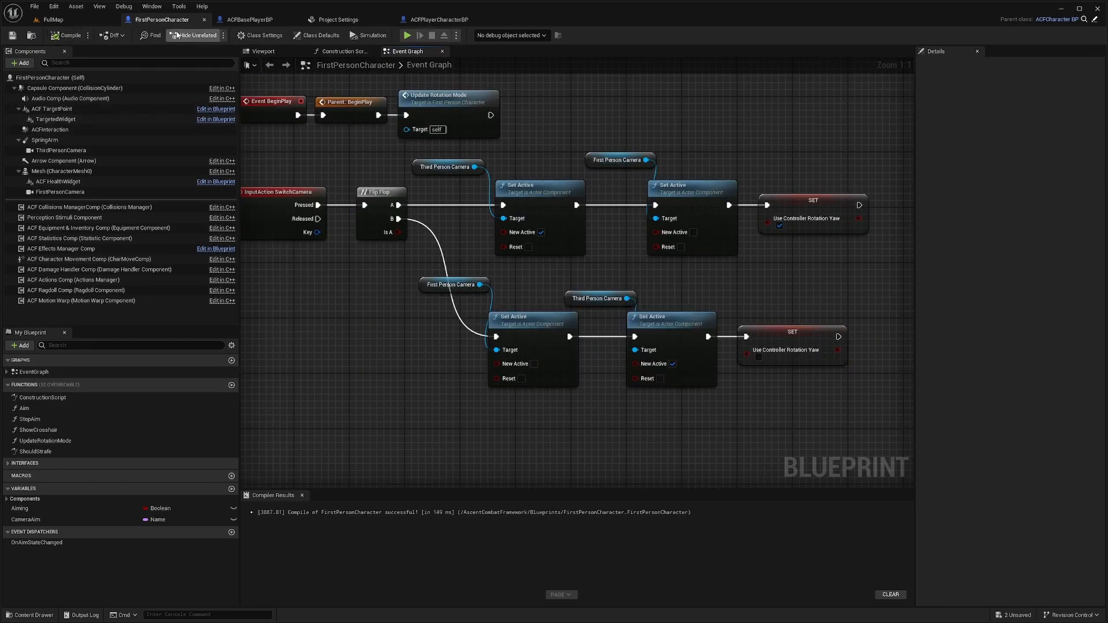
click(52, 20)
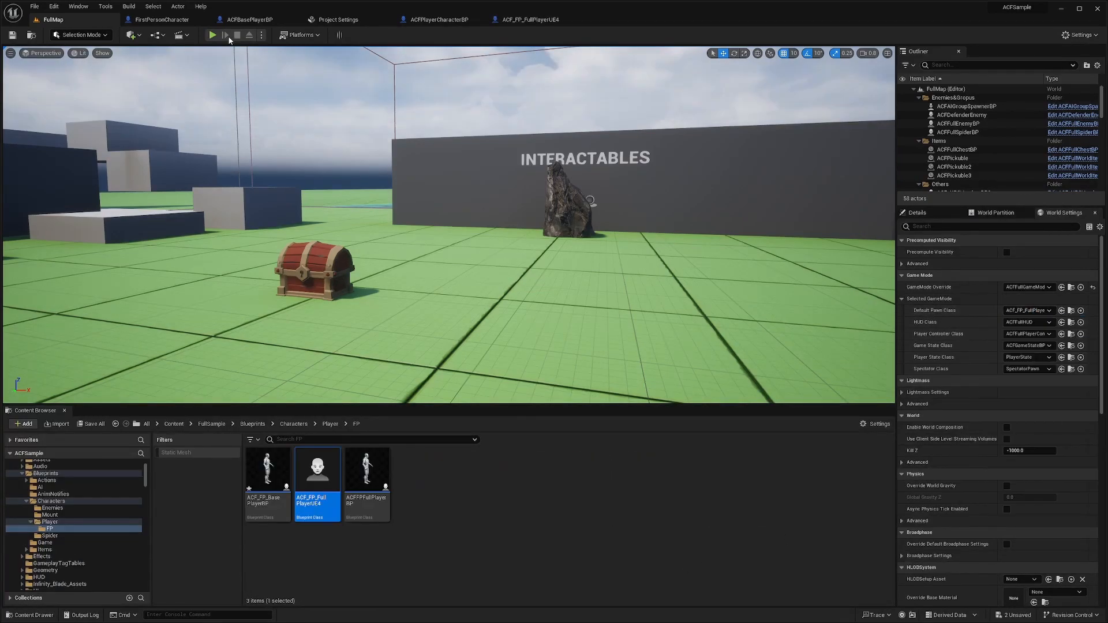
Play the FullMap level to test the character in first-person view.
click(212, 35)
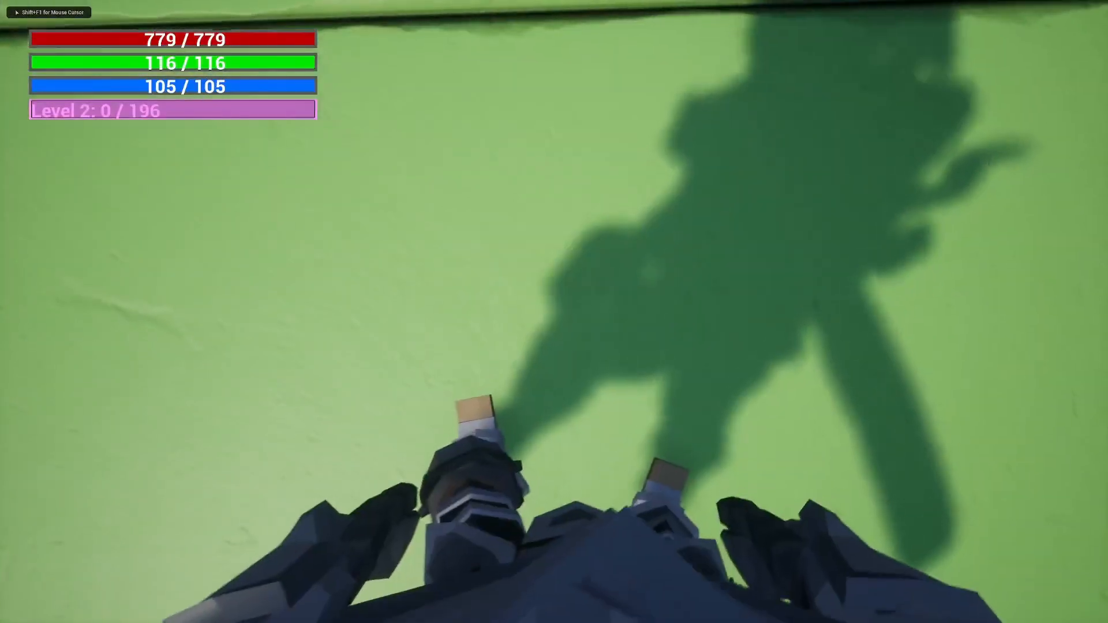